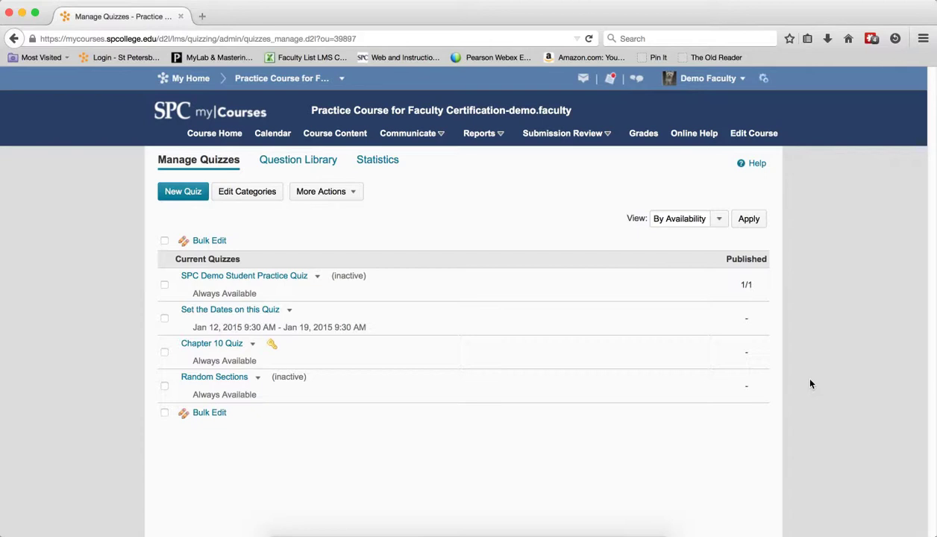
pyautogui.moveTo(240, 224)
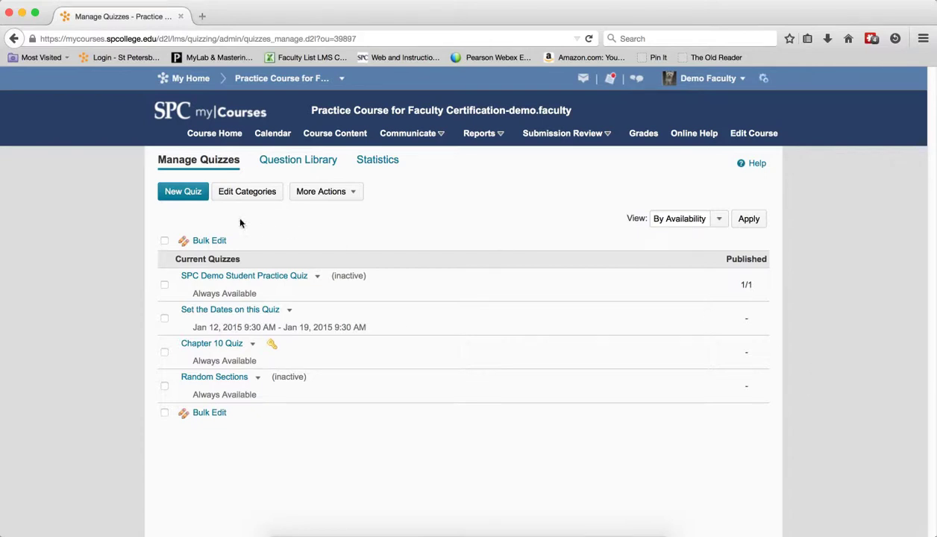
# Create a new quiz and name it 'Chapter 1 Quiz'
pyautogui.click(183, 192)
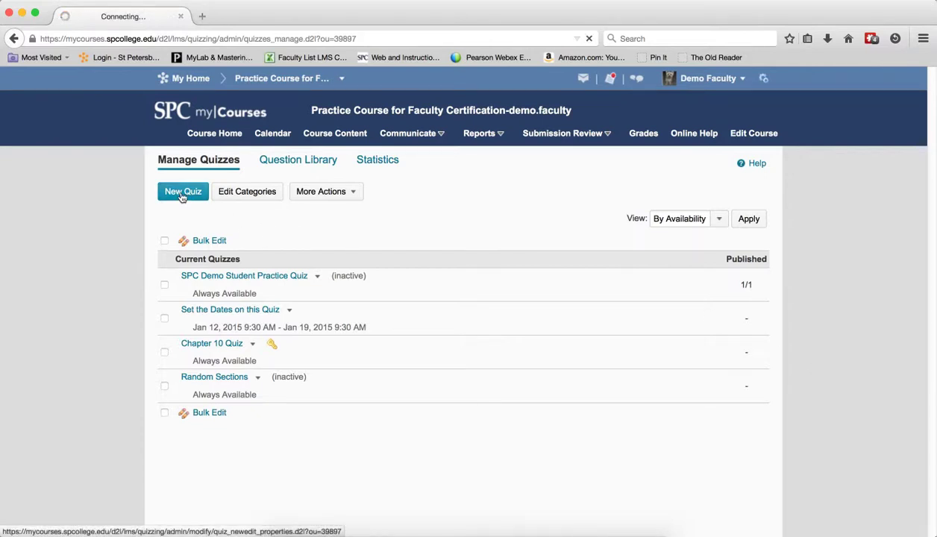
pyautogui.click(184, 191)
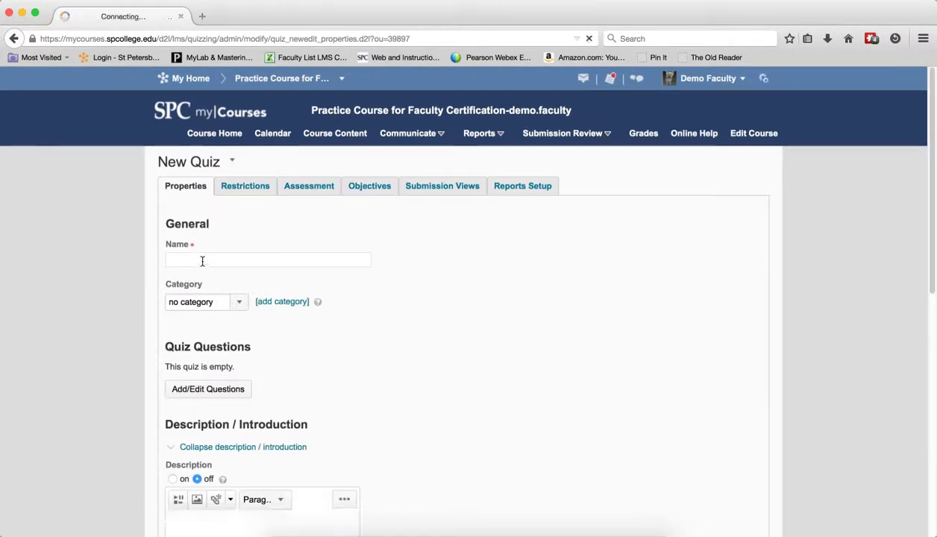
pyautogui.write('Chapter')
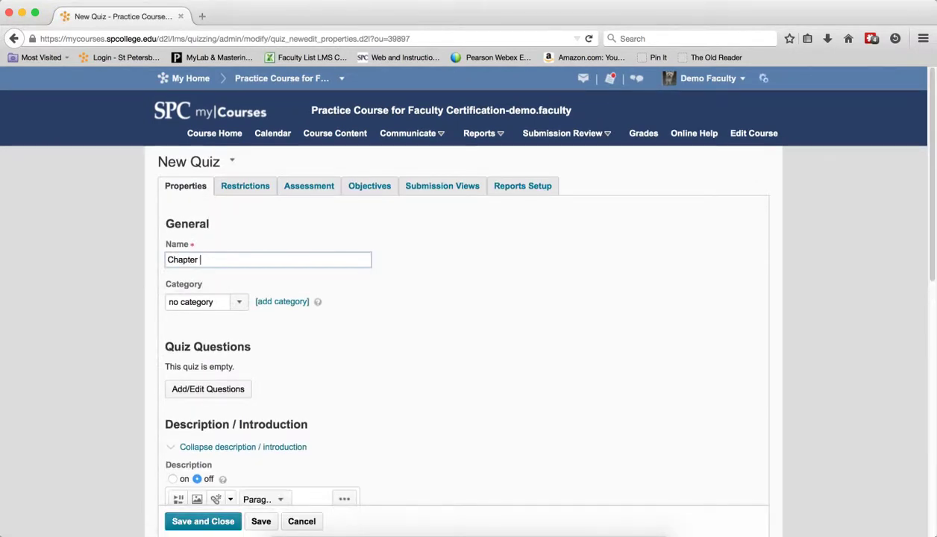
pyautogui.write('1 Quiz')
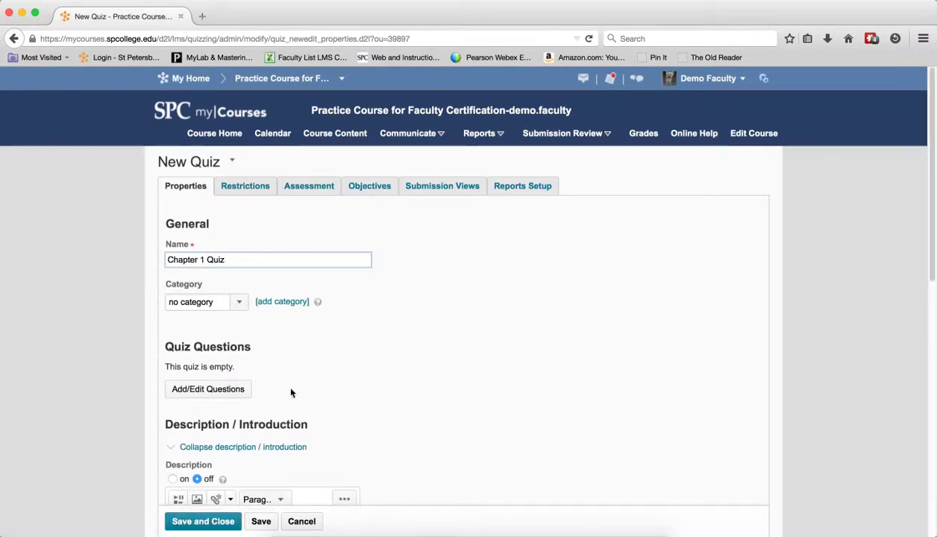
# Enter the quiz's empty question list via Add/Edit Questions
pyautogui.click(207, 388)
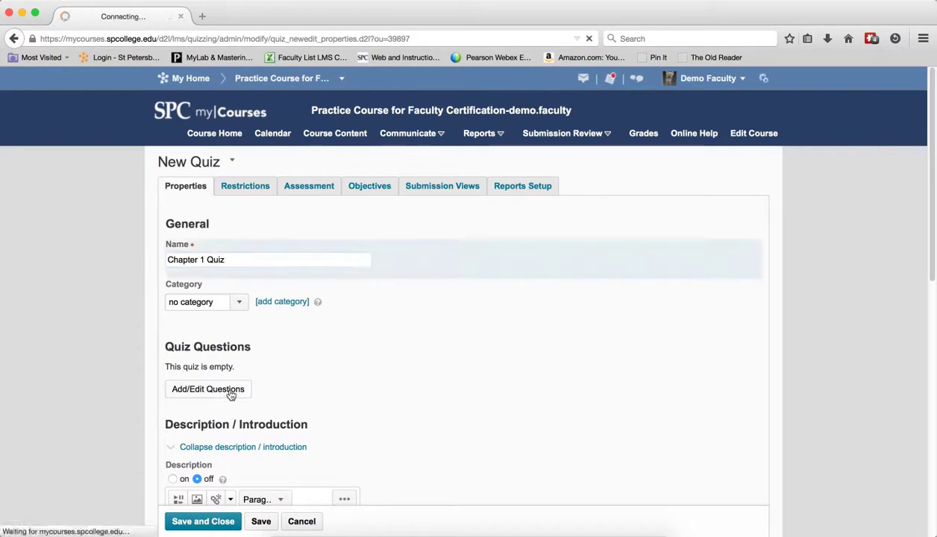
pyautogui.click(208, 388)
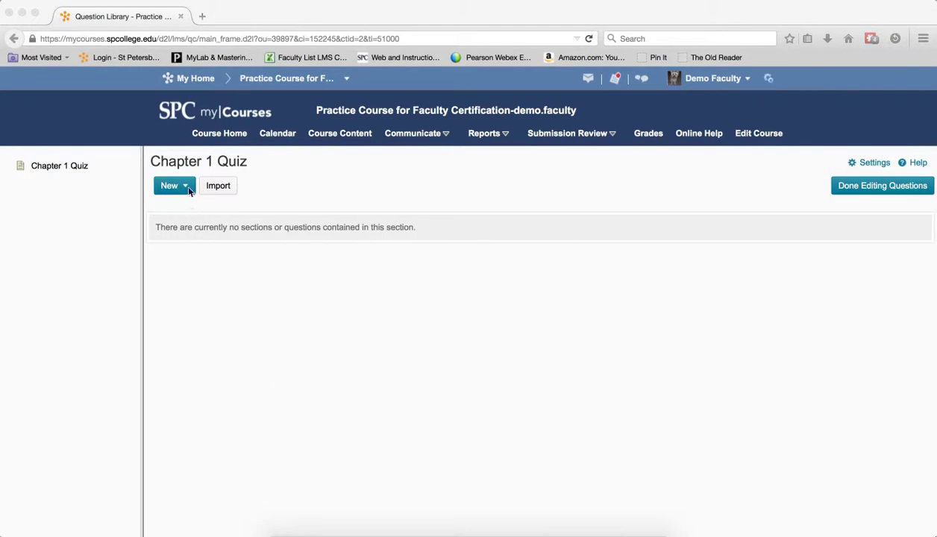
# Add a random section named 'MC Questions' to the quiz and save it
pyautogui.click(173, 185)
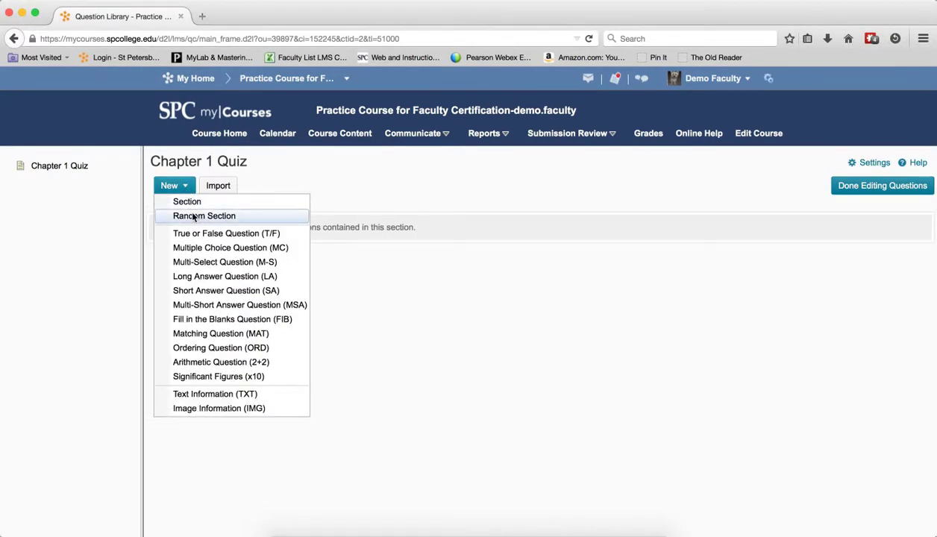
pyautogui.click(204, 215)
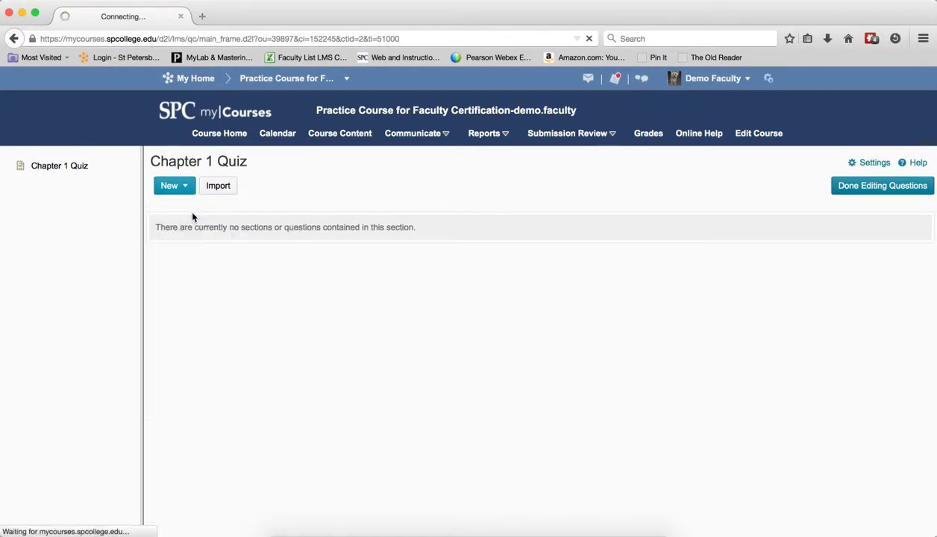
pyautogui.click(169, 185)
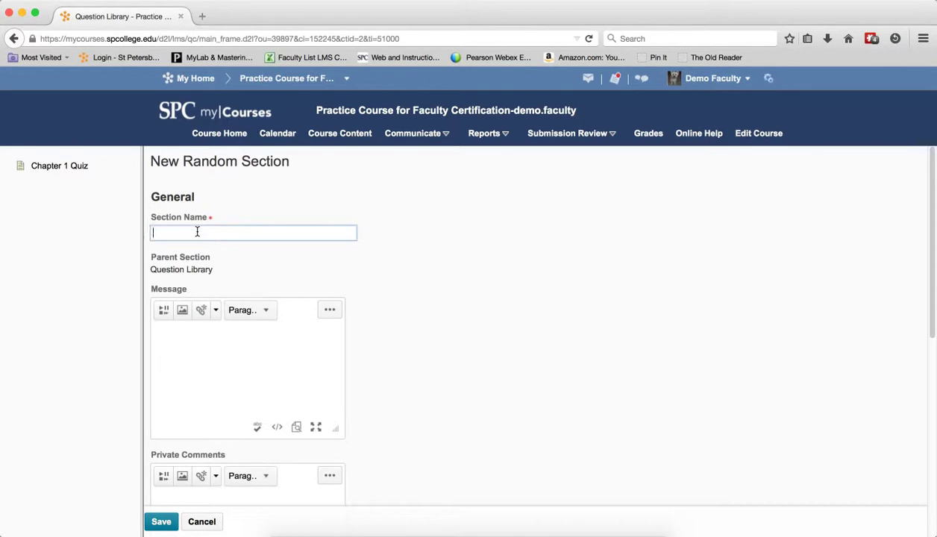
pyautogui.write('MC Q')
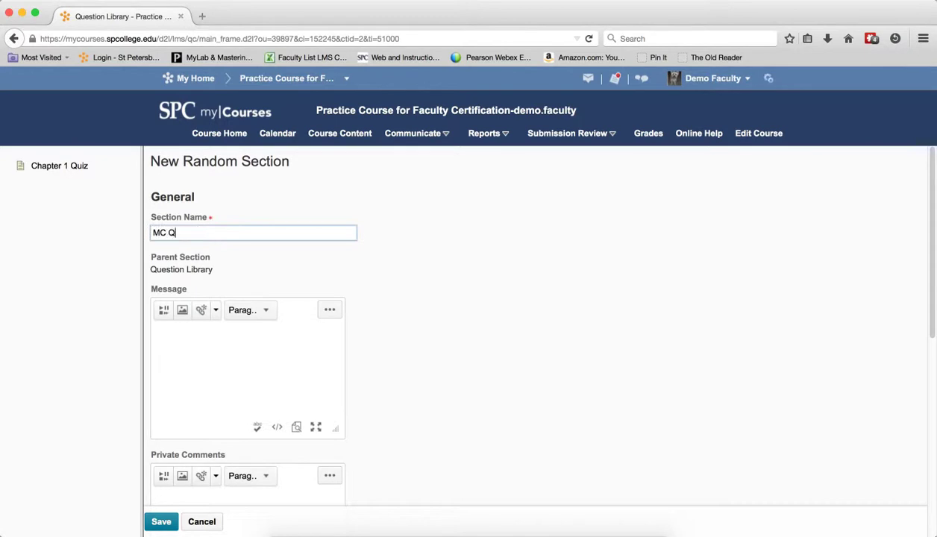
pyautogui.write('uestions')
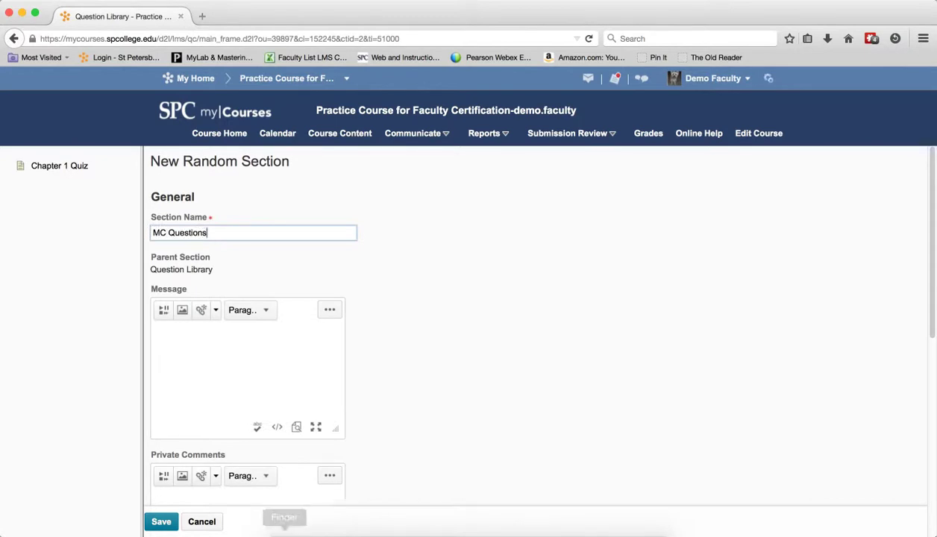
pyautogui.click(161, 521)
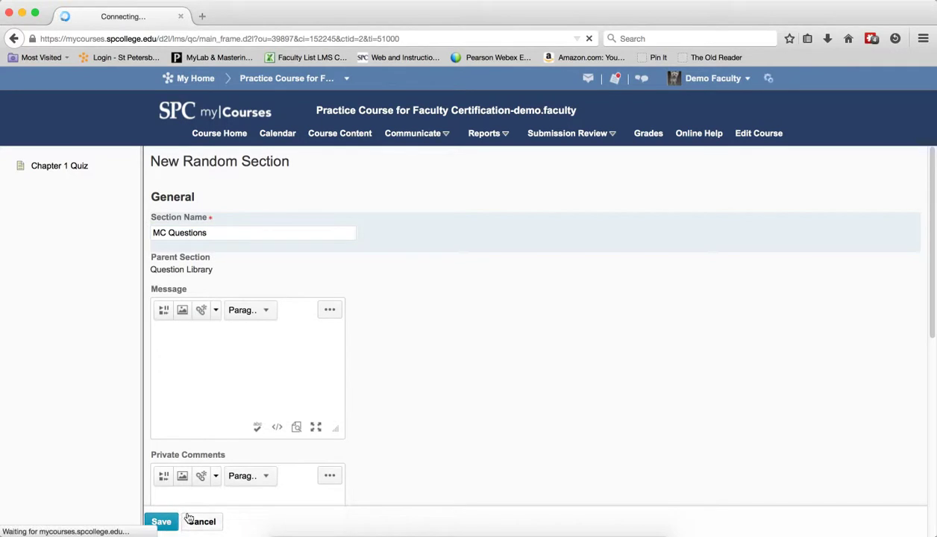
pyautogui.moveTo(366, 403)
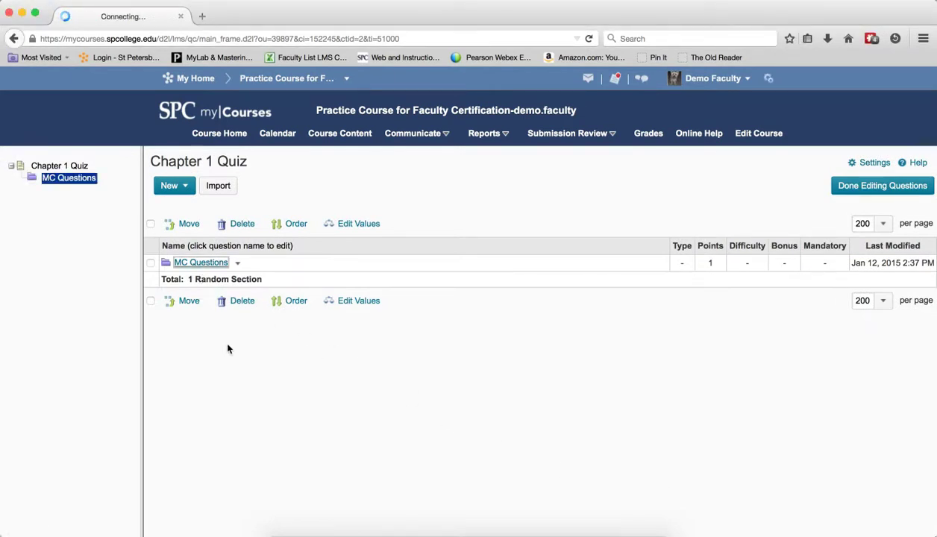
# Begin an import into MC Questions from Quiz 1 Questions with the whole folder ticked
pyautogui.click(200, 263)
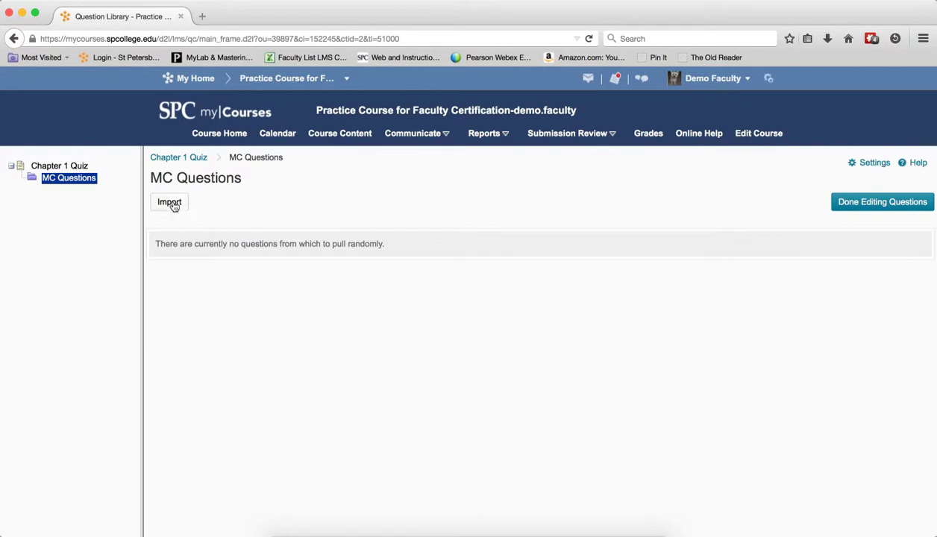
pyautogui.click(169, 203)
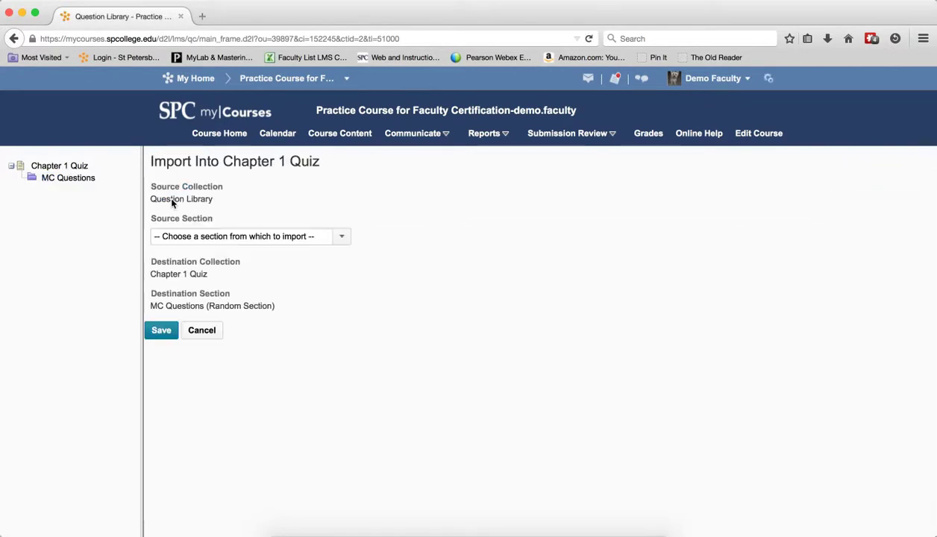
pyautogui.click(340, 236)
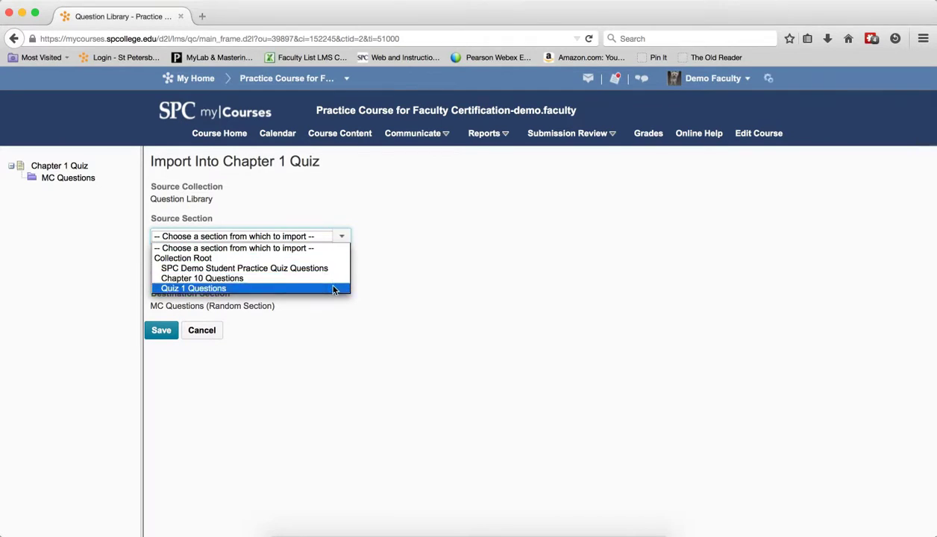
pyautogui.click(194, 288)
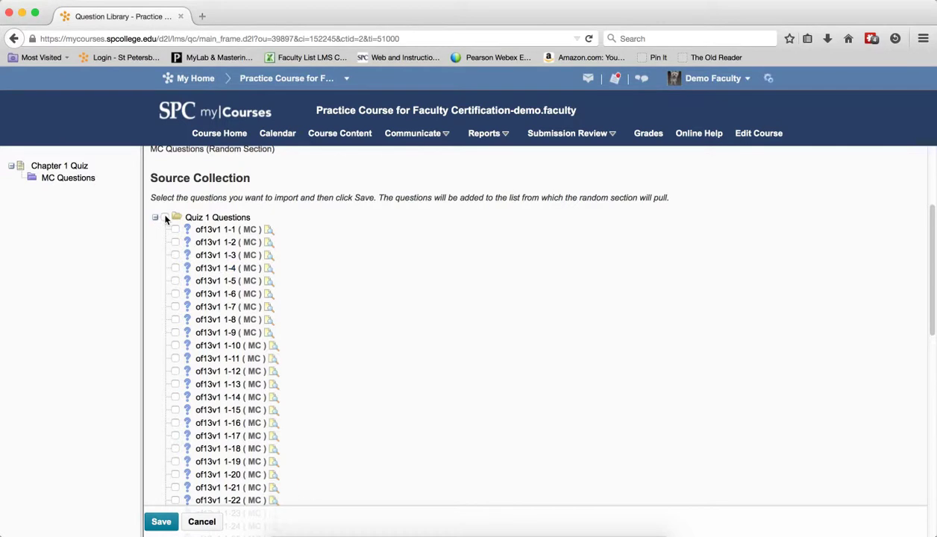
pyautogui.click(174, 218)
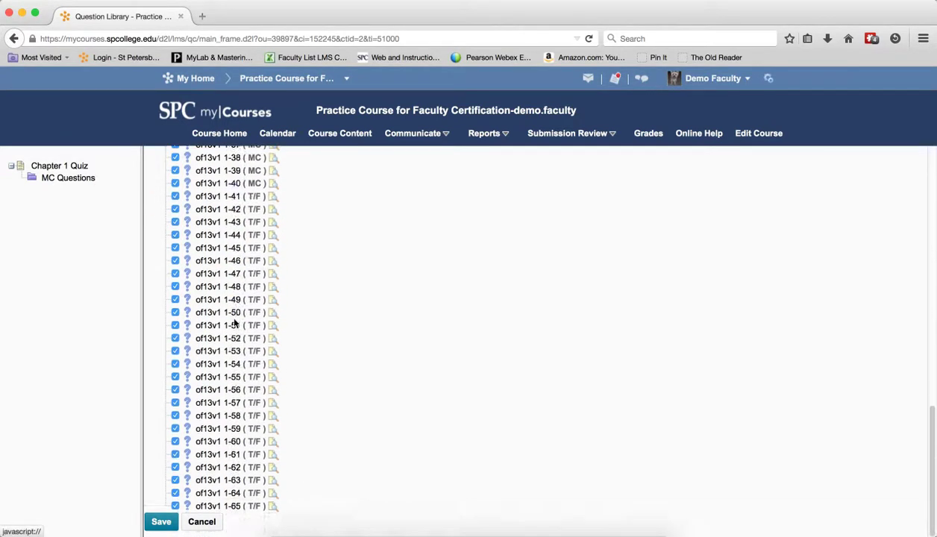
pyautogui.scroll(3)
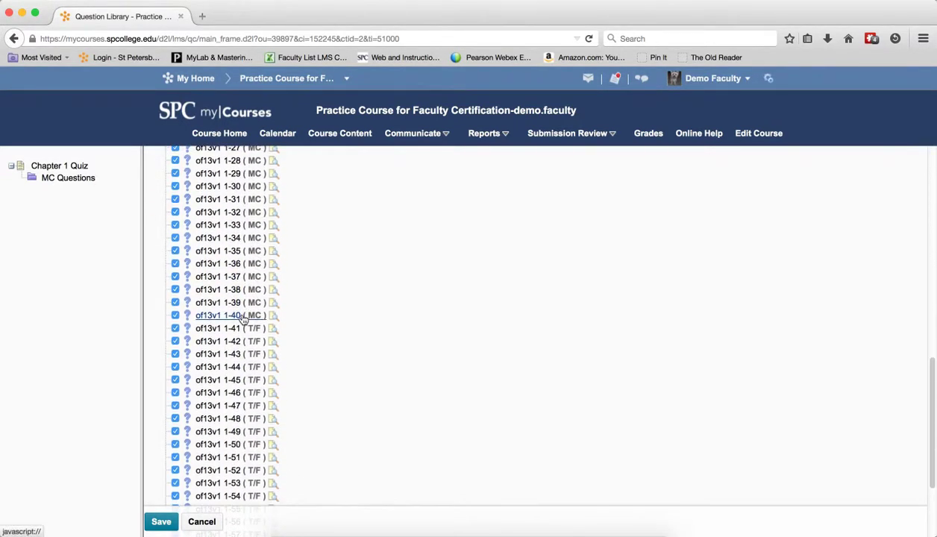
pyautogui.scroll(3)
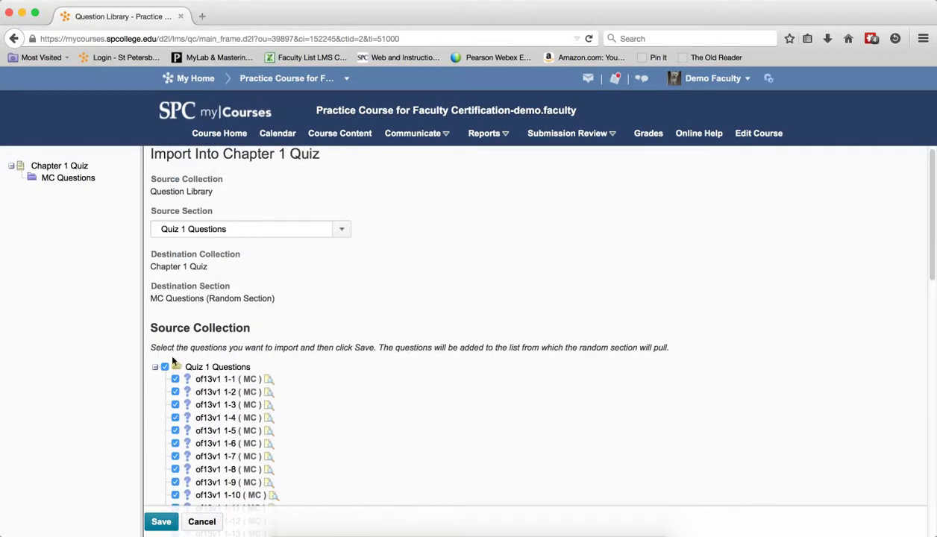
# Retick only multiple-choice questions 1-1 through 1-12 and import them into MC Questions
pyautogui.click(165, 367)
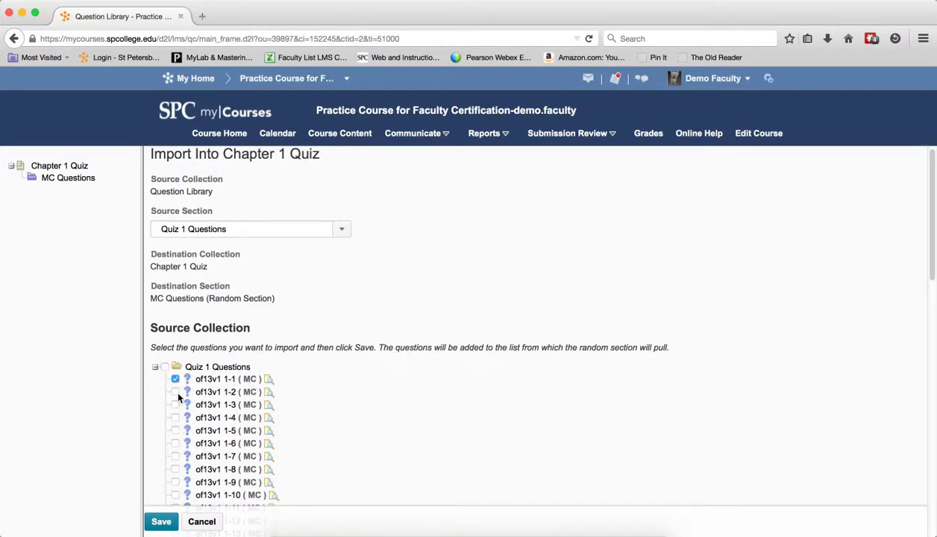
pyautogui.click(174, 405)
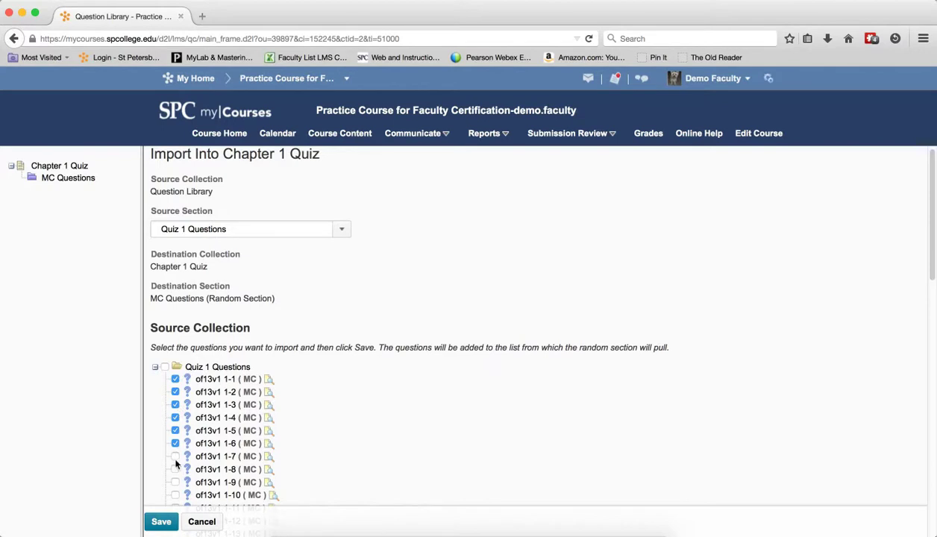
pyautogui.scroll(-3)
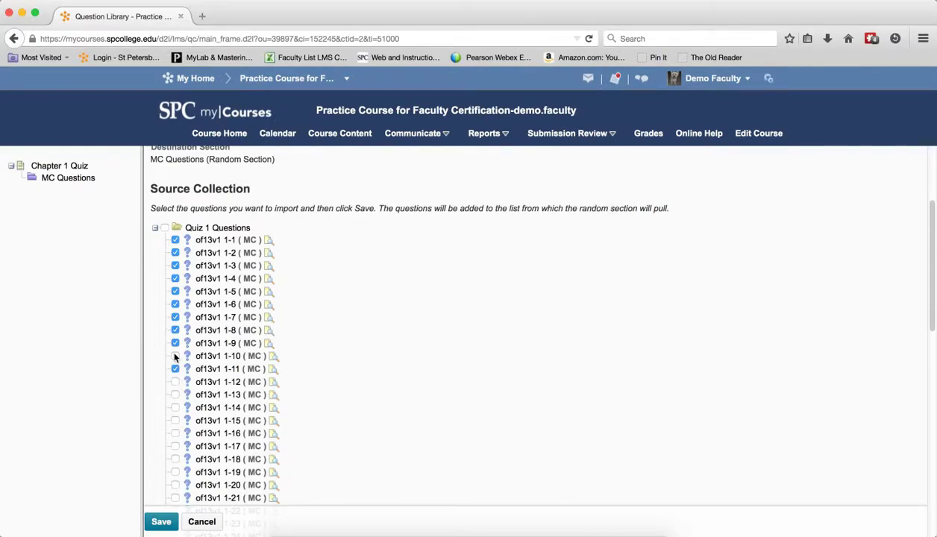
pyautogui.click(174, 355)
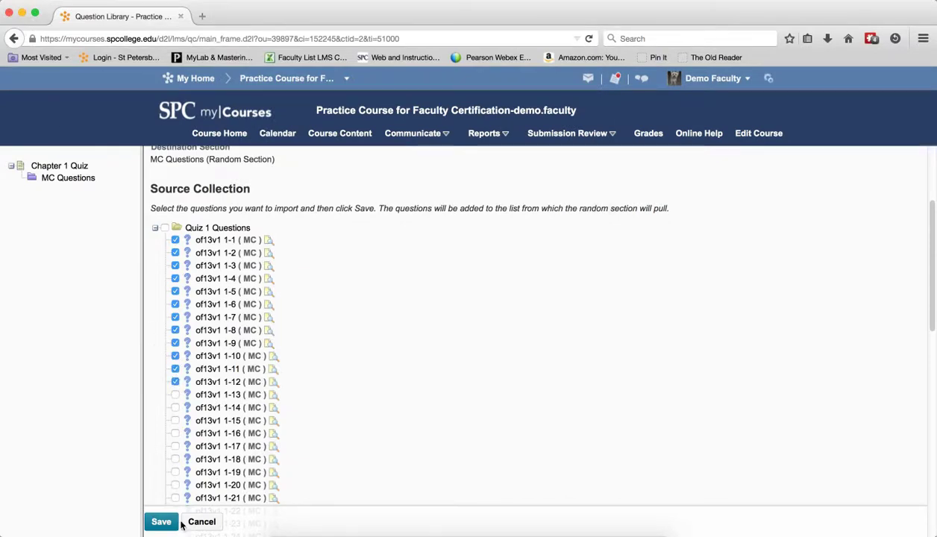
pyautogui.click(161, 522)
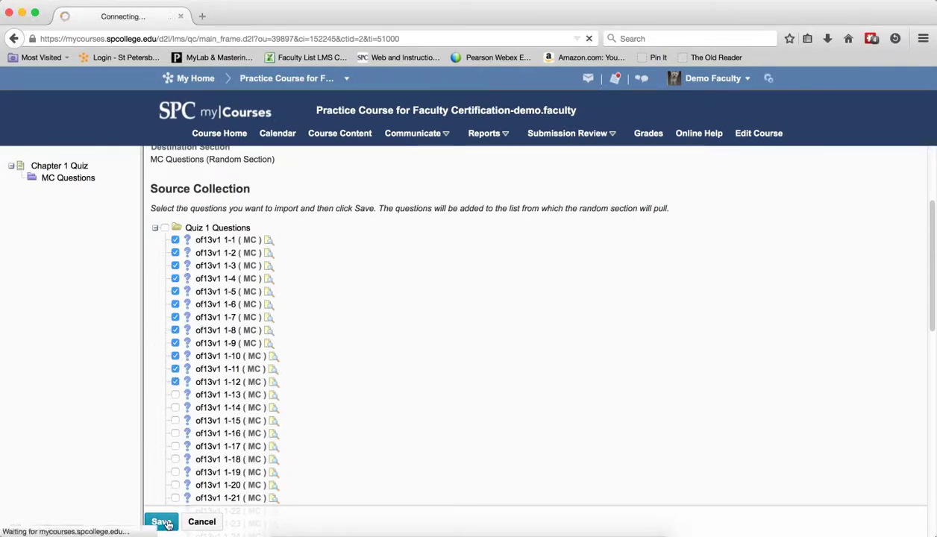
pyautogui.click(162, 522)
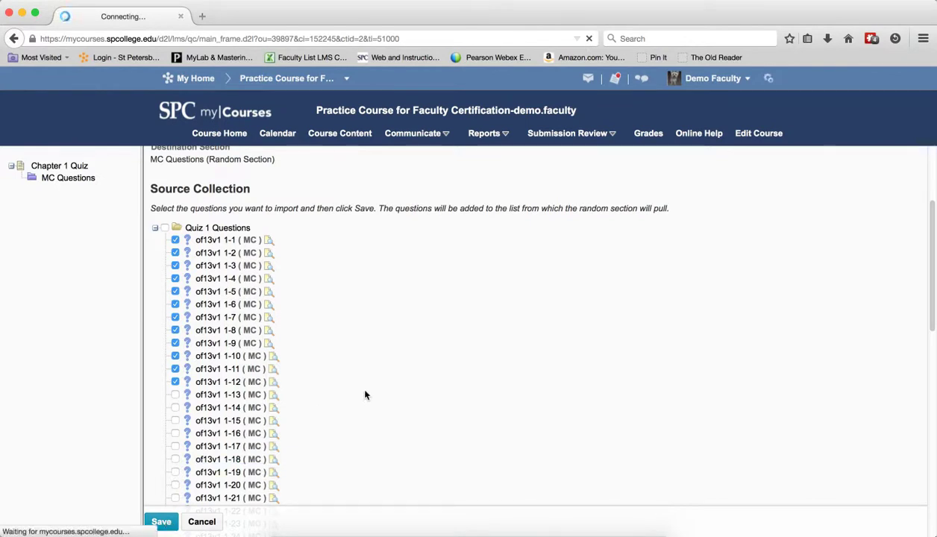
# Set MC Questions to draw 5 per attempt at 1 point each and save the section
pyautogui.click(161, 521)
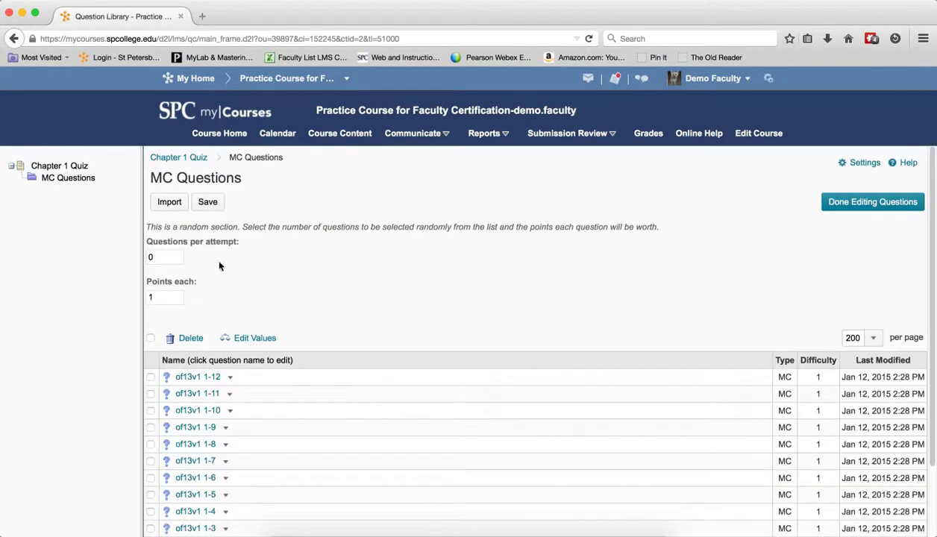
pyautogui.click(164, 257)
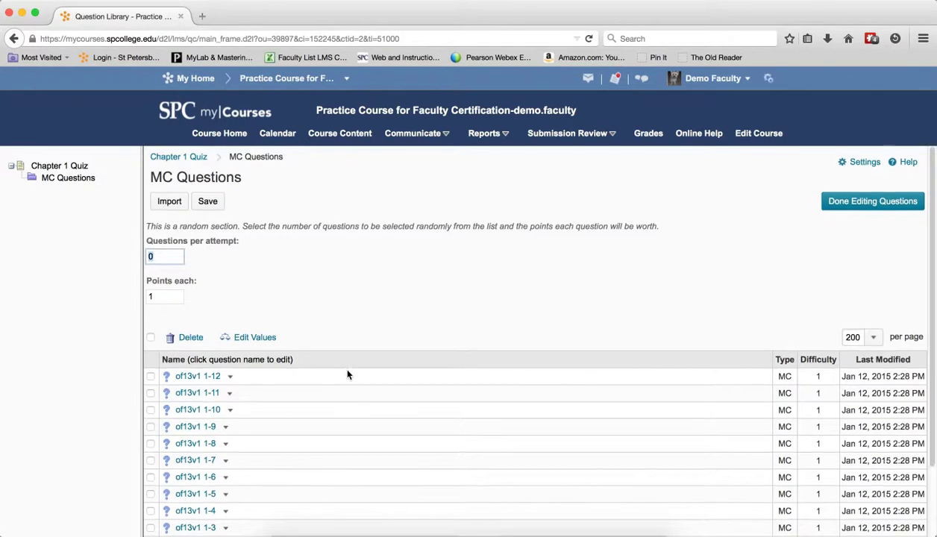
pyautogui.scroll(-3)
pyautogui.write('5')
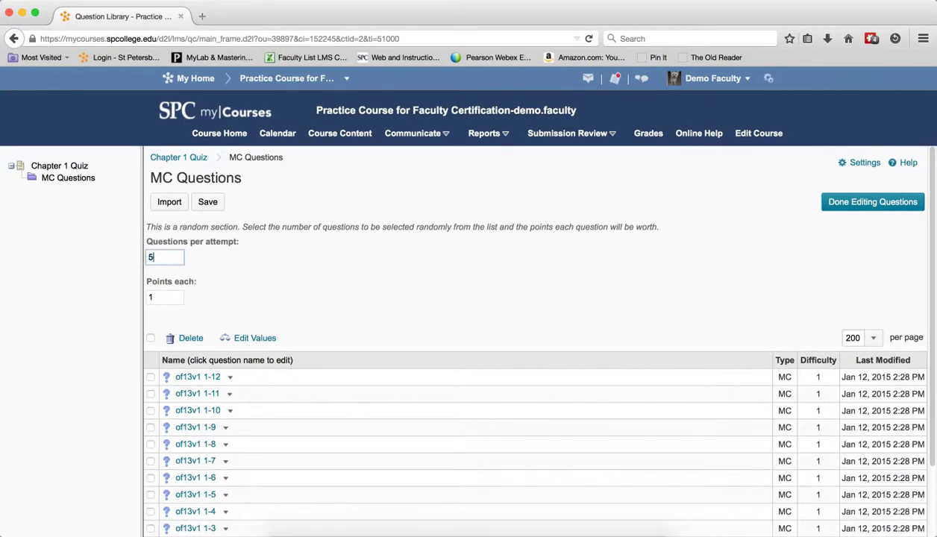
pyautogui.moveTo(544, 226)
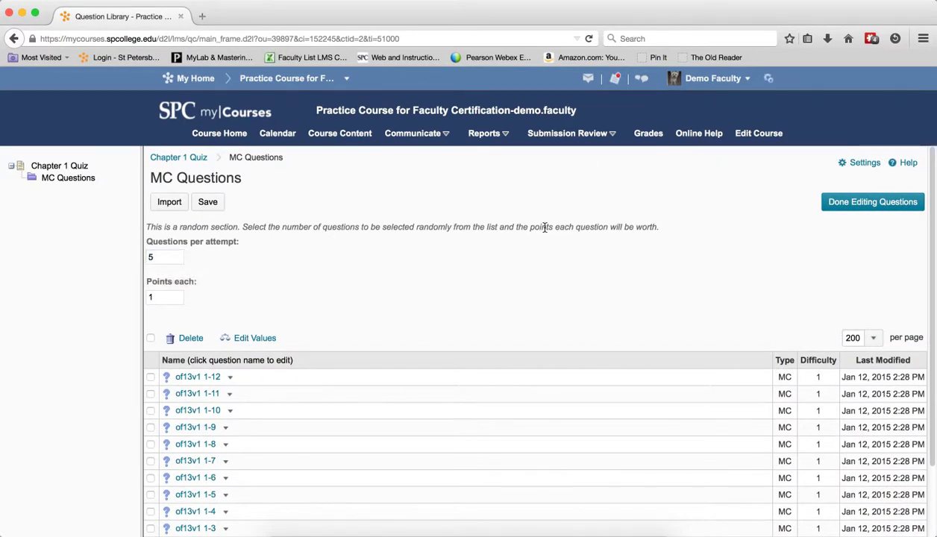
pyautogui.click(208, 202)
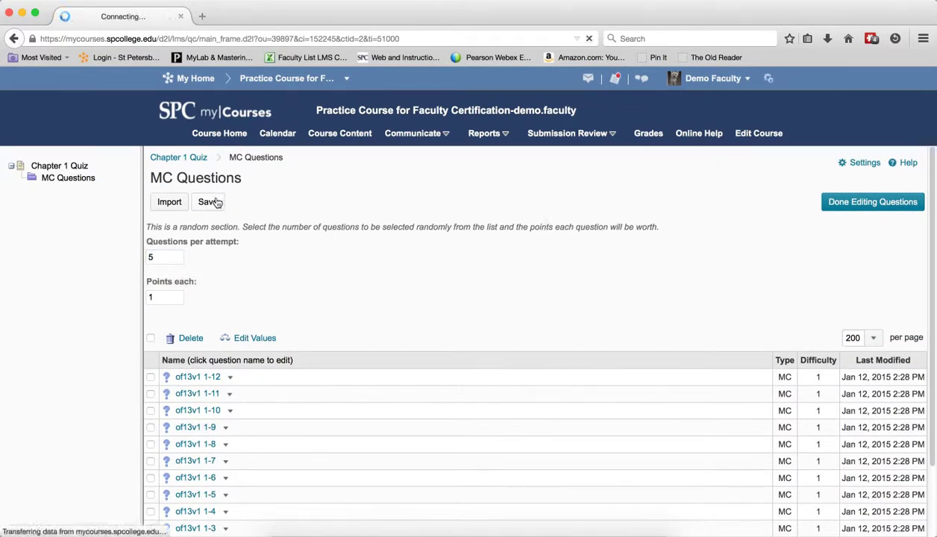
pyautogui.click(207, 201)
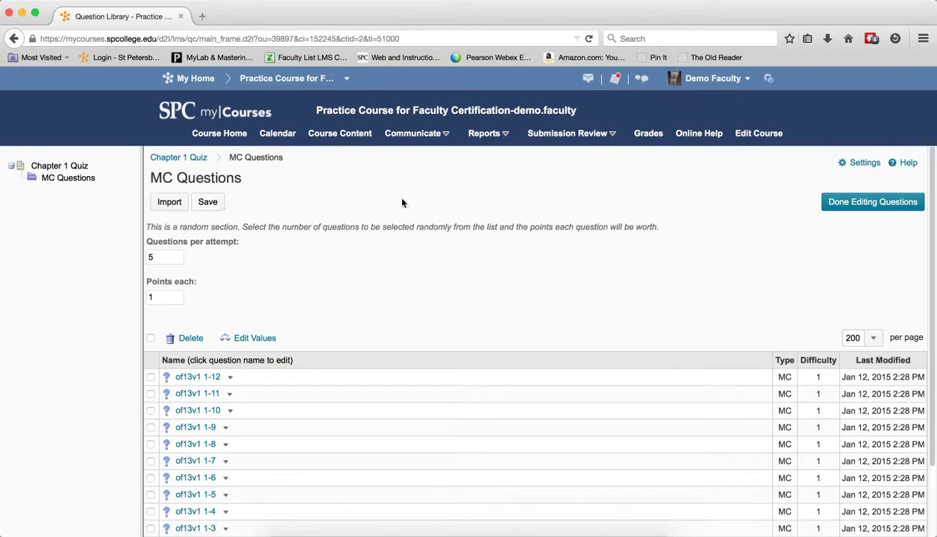
pyautogui.moveTo(430, 200)
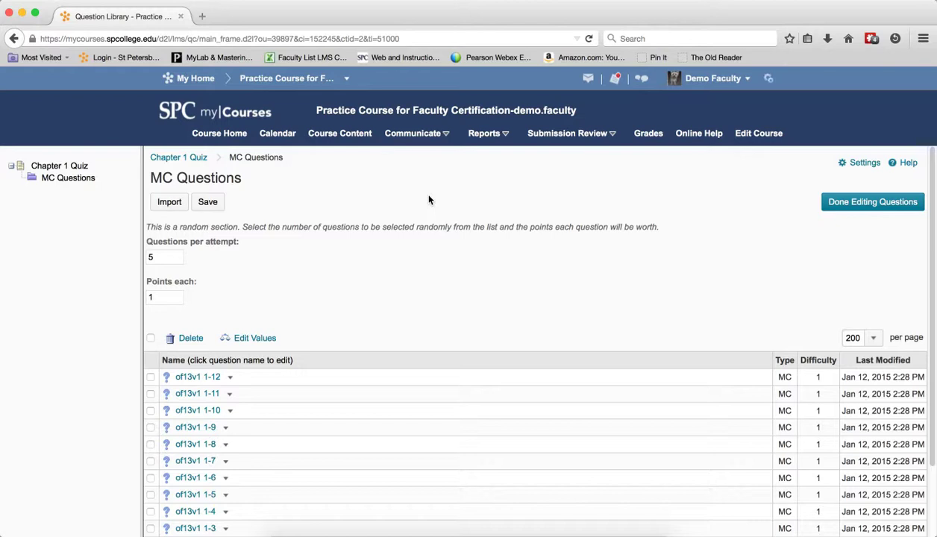
# Back in the Chapter 1 Quiz list, add a random section named 'TF Questions' and save it
pyautogui.click(179, 157)
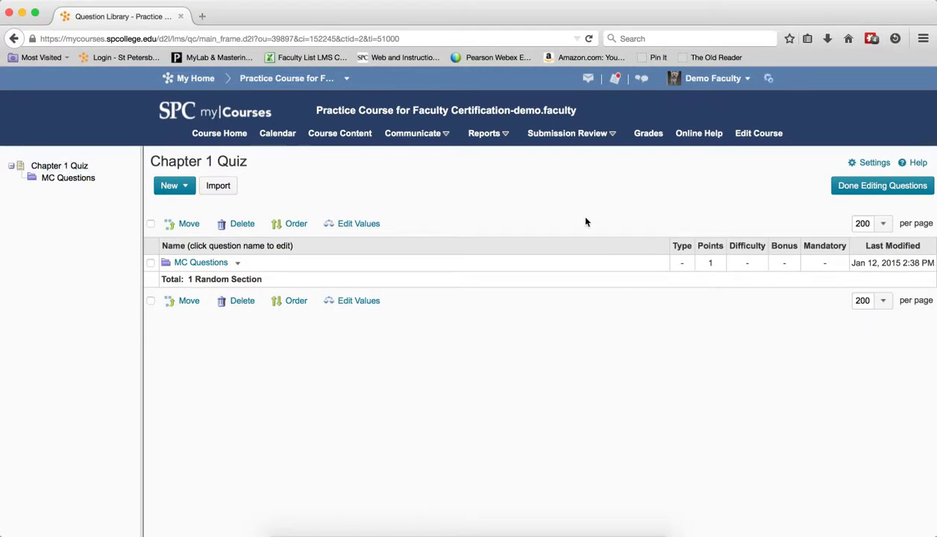
pyautogui.click(173, 185)
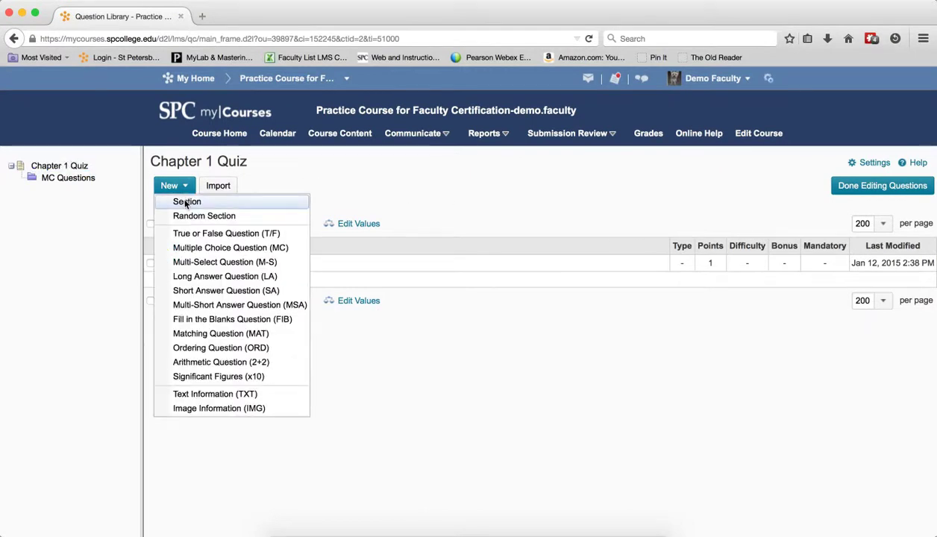
pyautogui.click(187, 202)
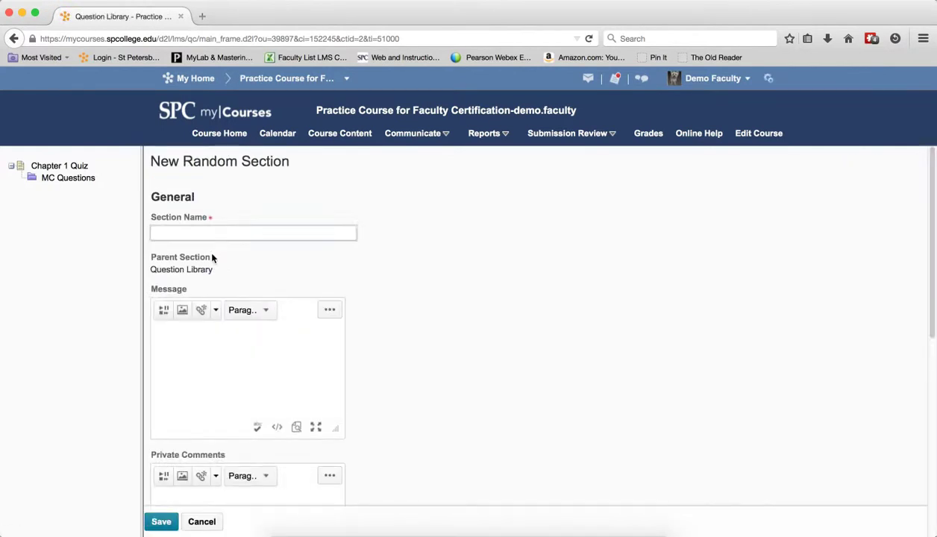
pyautogui.write('TF Questions')
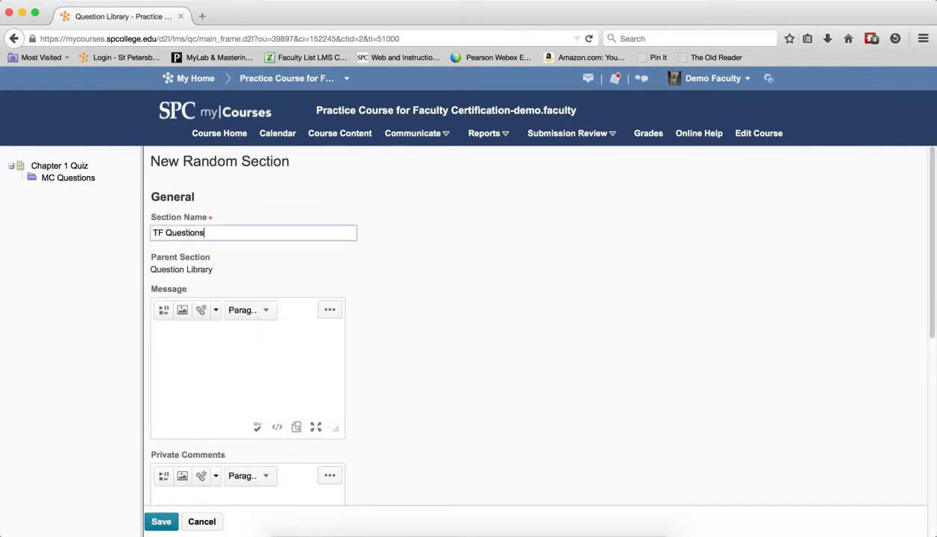
pyautogui.click(162, 523)
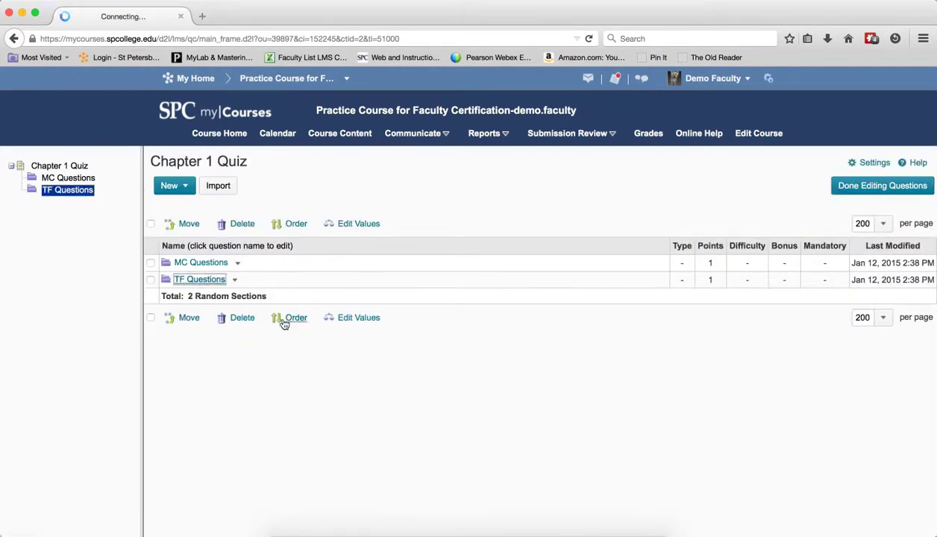
# Start an import into TF Questions from Quiz 1 Questions, ticking true/false questions 1-41 to 1-52
pyautogui.click(200, 279)
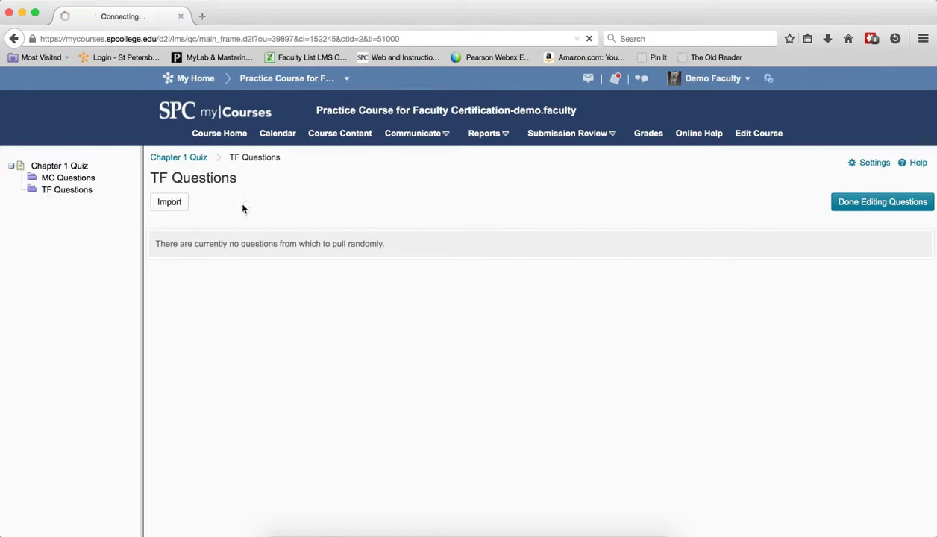
pyautogui.click(169, 201)
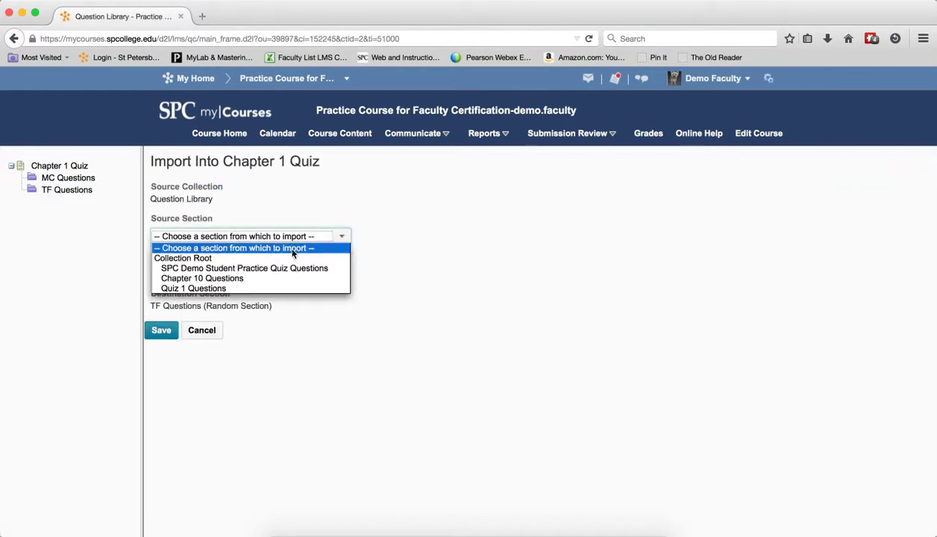
pyautogui.click(194, 288)
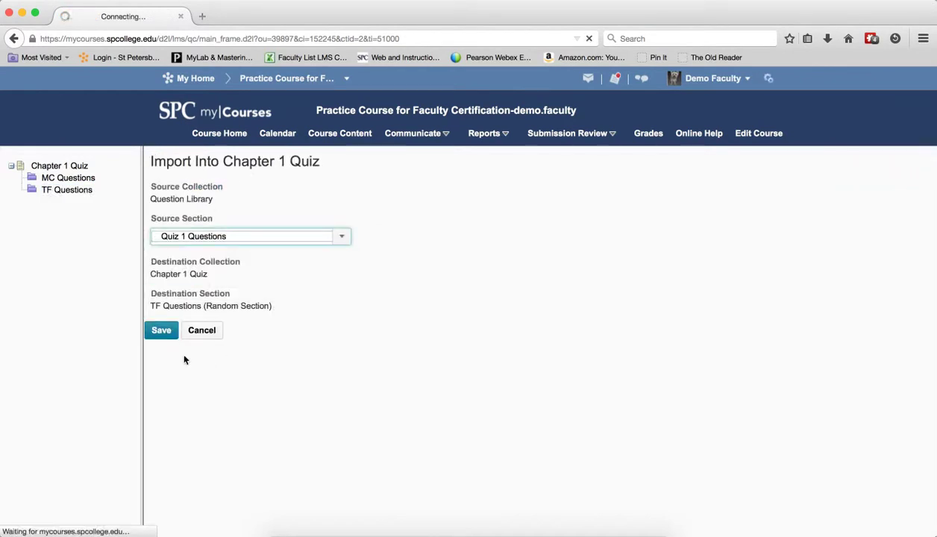
pyautogui.click(161, 330)
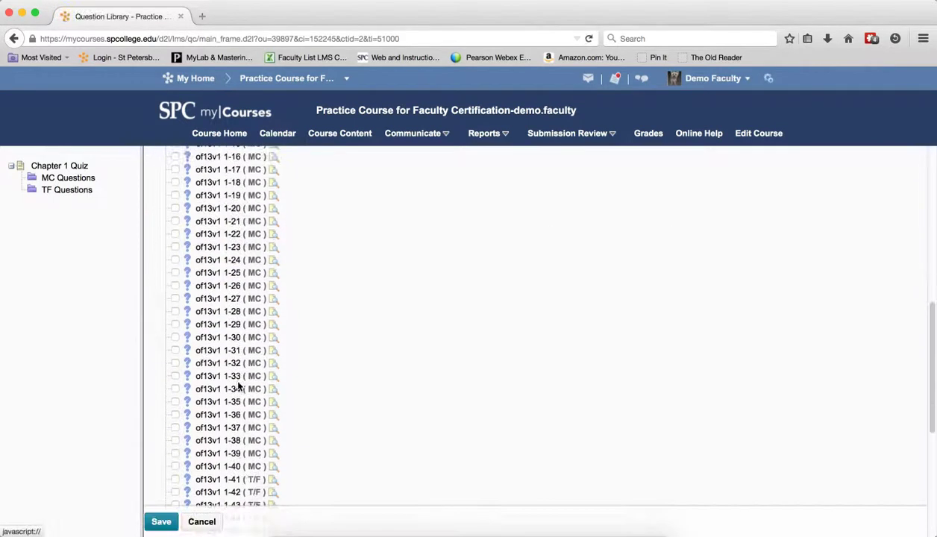
pyautogui.scroll(-3)
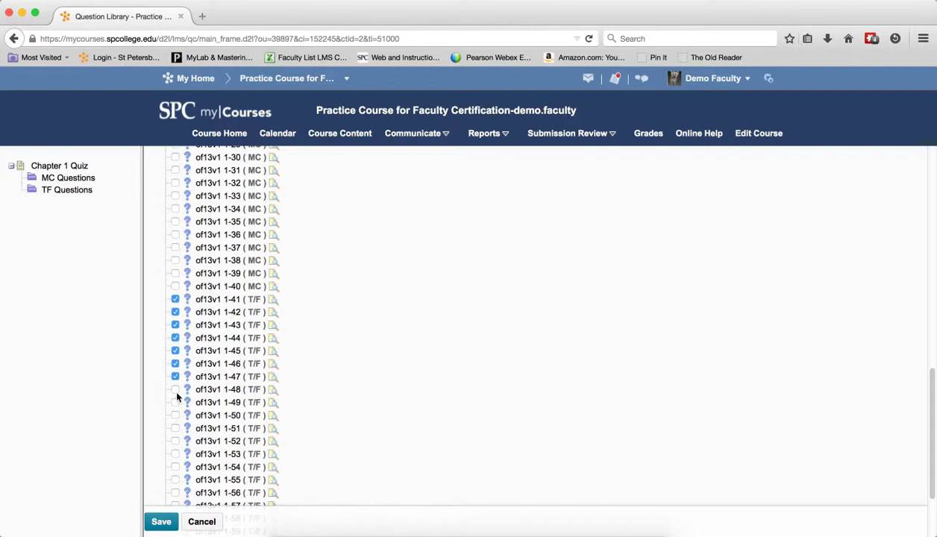
pyautogui.click(175, 388)
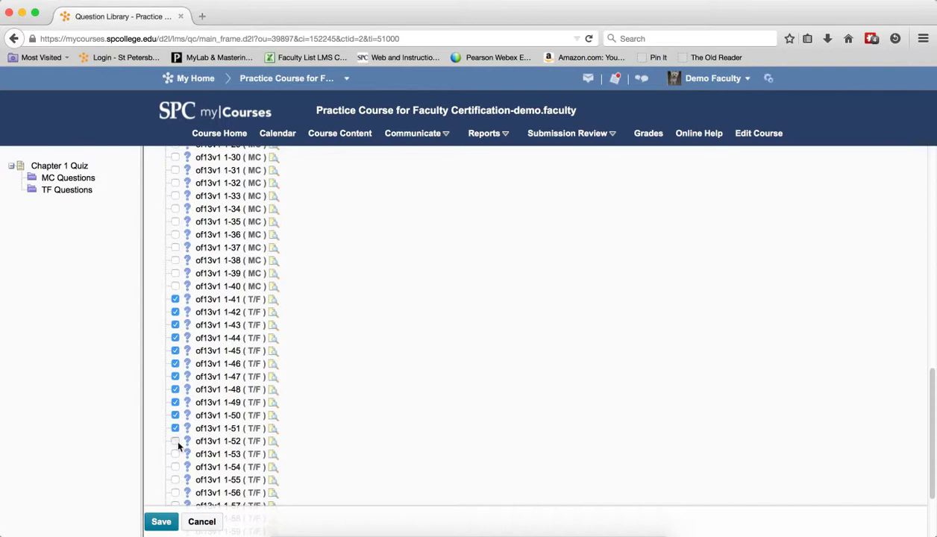
pyautogui.click(174, 441)
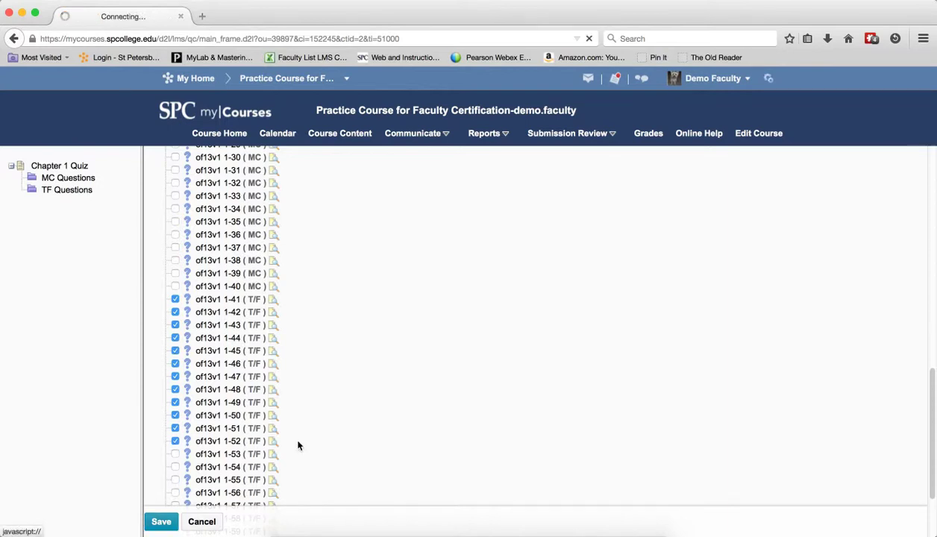
# Import the twelve T/F questions, set 5 per attempt, save, and return to the quiz list
pyautogui.click(161, 522)
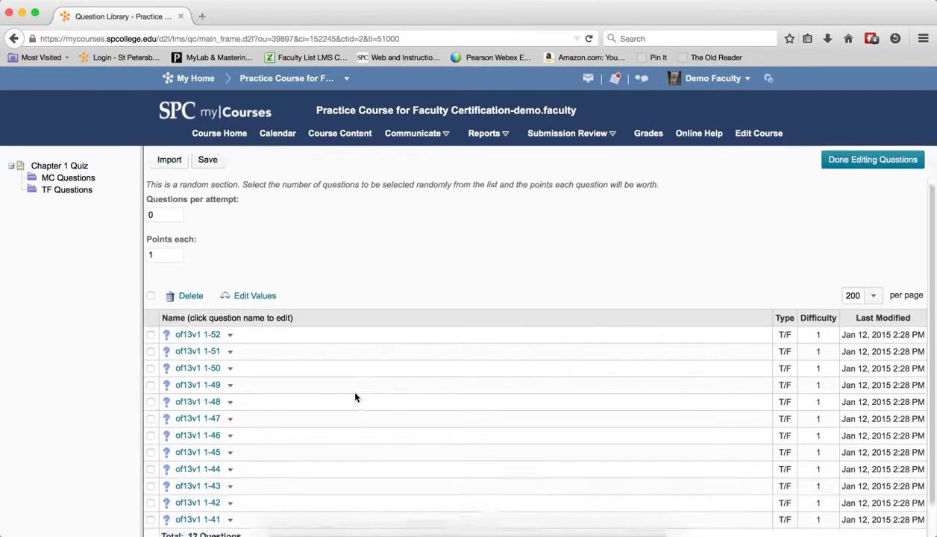
pyautogui.click(65, 190)
pyautogui.write('5')
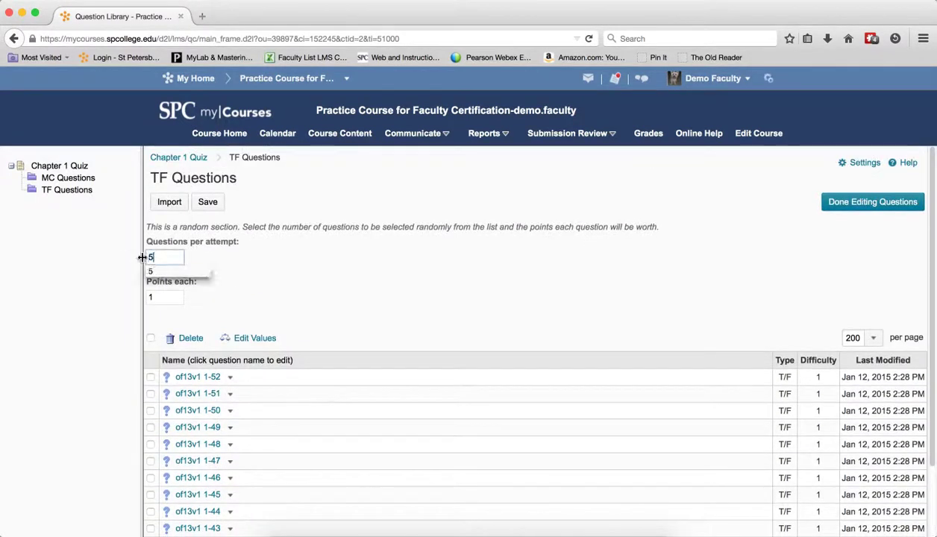
pyautogui.click(207, 202)
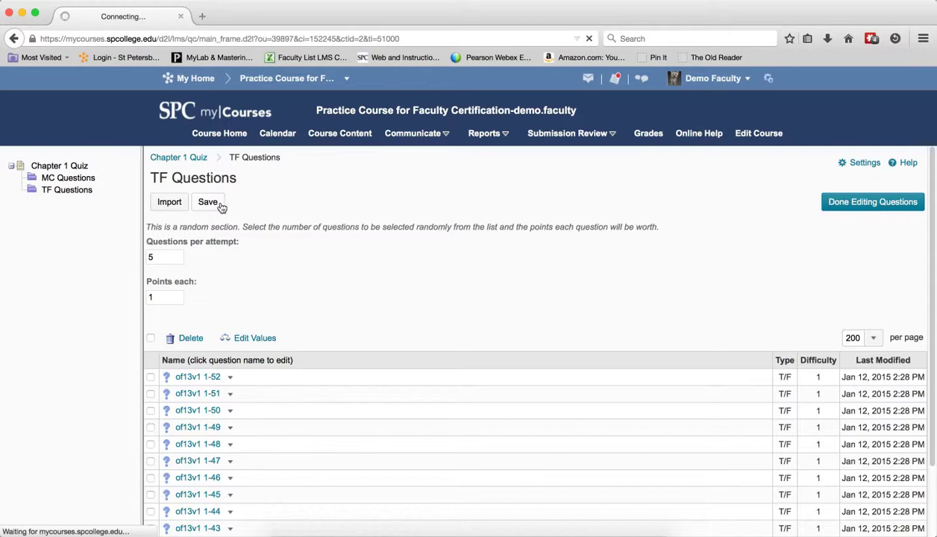
pyautogui.click(209, 202)
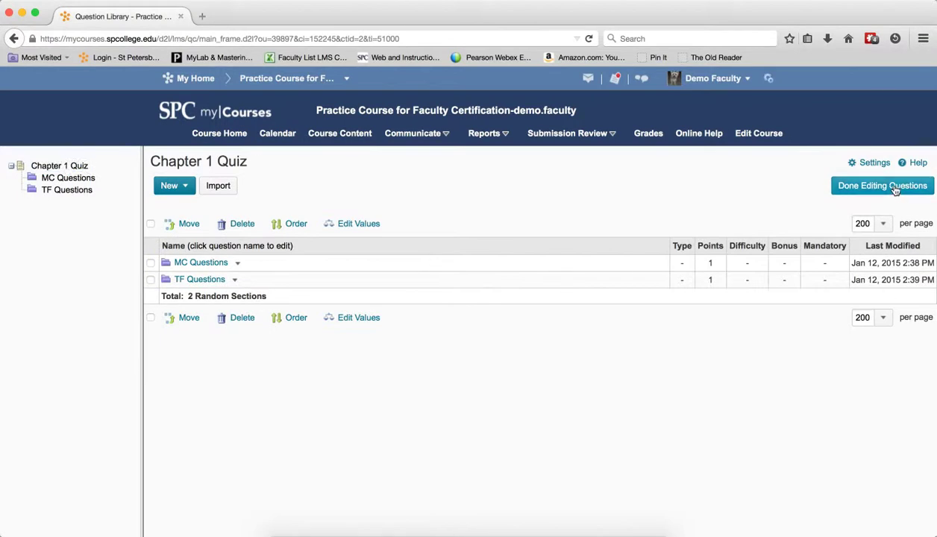
# Finish editing questions, review both sections, and Save and Close the quiz
pyautogui.click(883, 185)
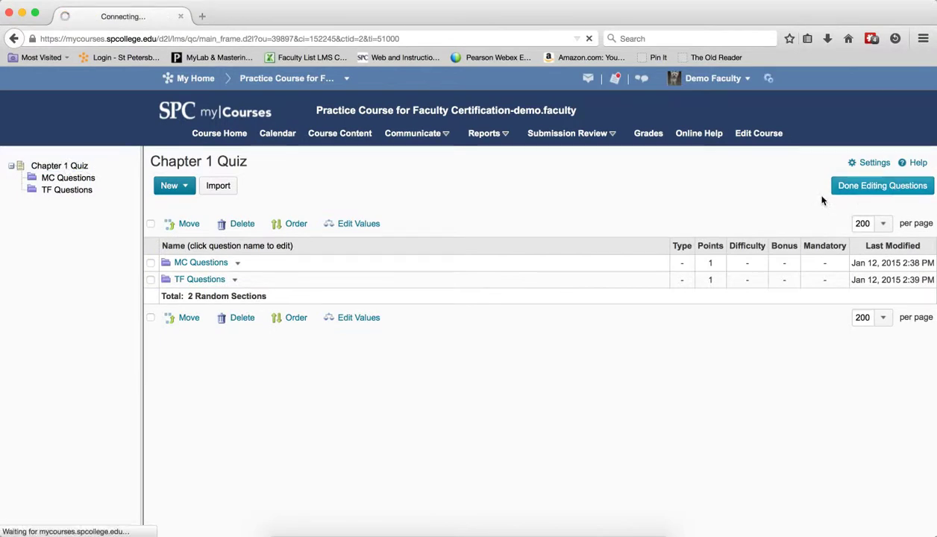
pyautogui.moveTo(645, 215)
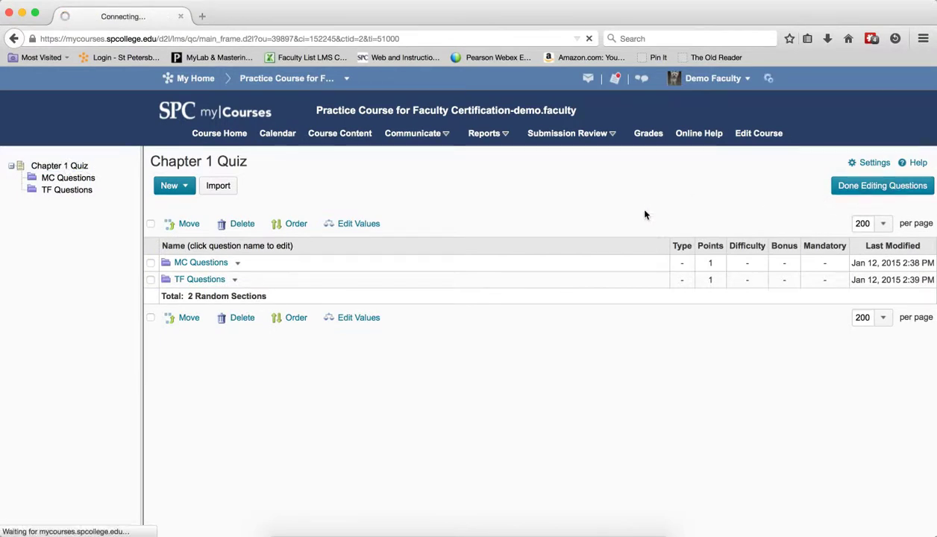
pyautogui.click(882, 185)
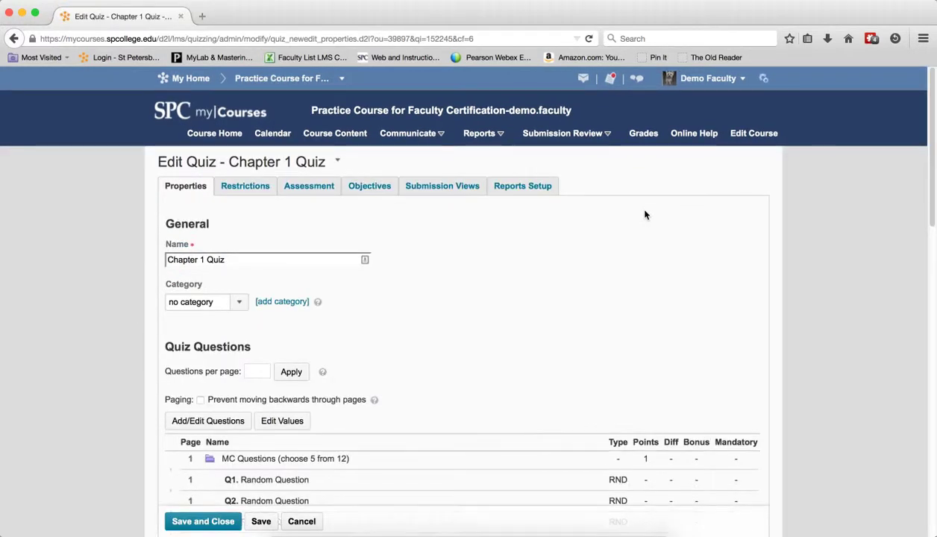
pyautogui.moveTo(642, 218)
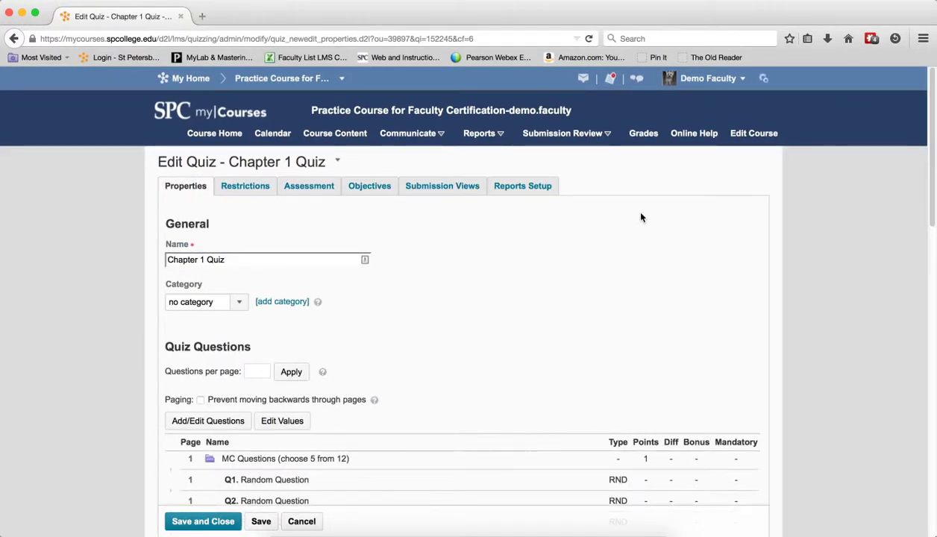
pyautogui.scroll(-3)
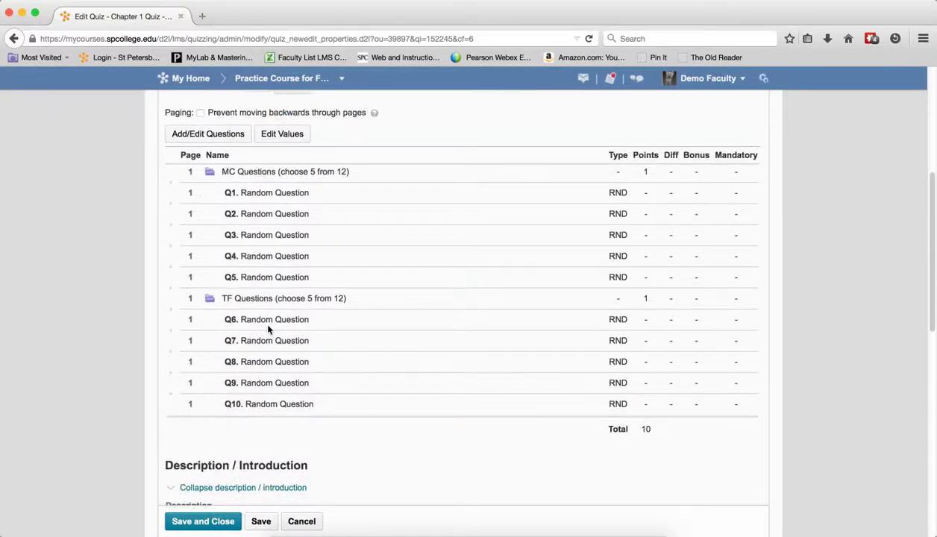
pyautogui.moveTo(324, 179)
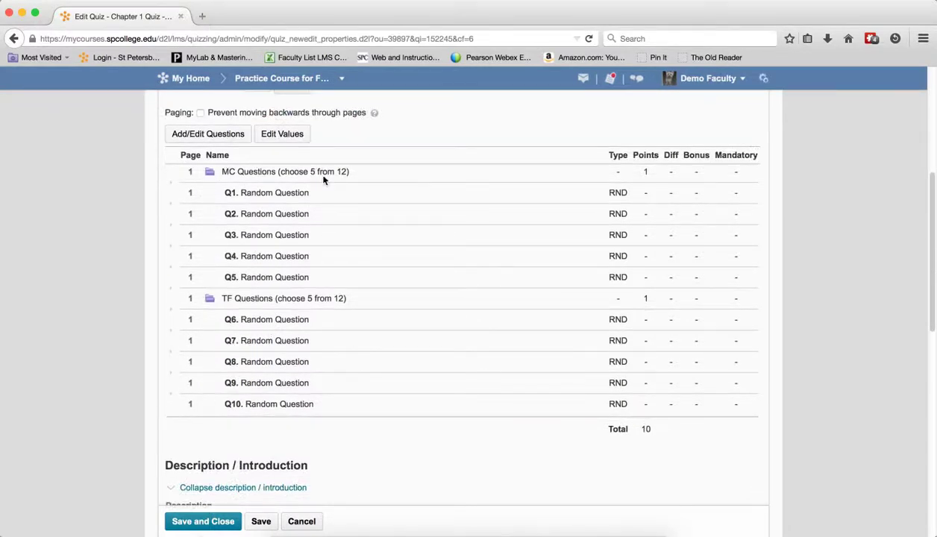
pyautogui.moveTo(346, 182)
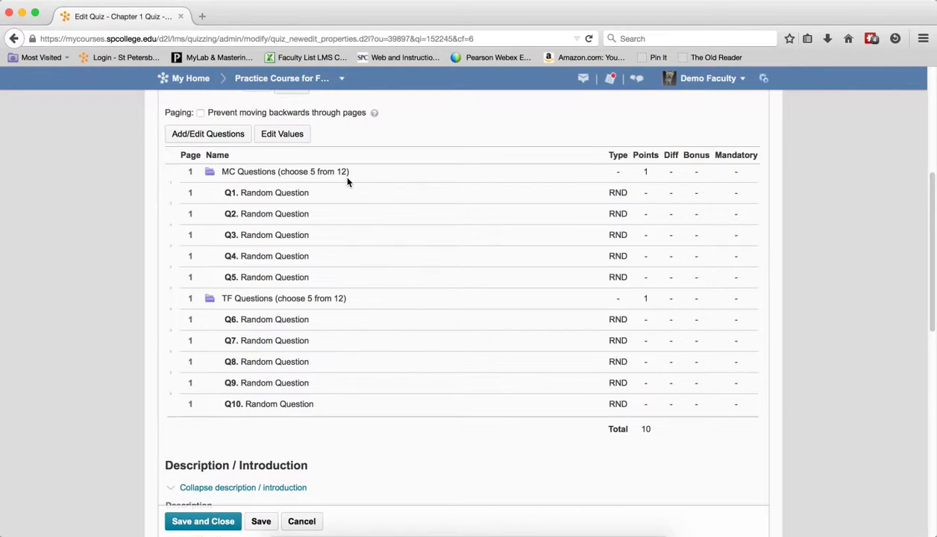
pyautogui.moveTo(576, 363)
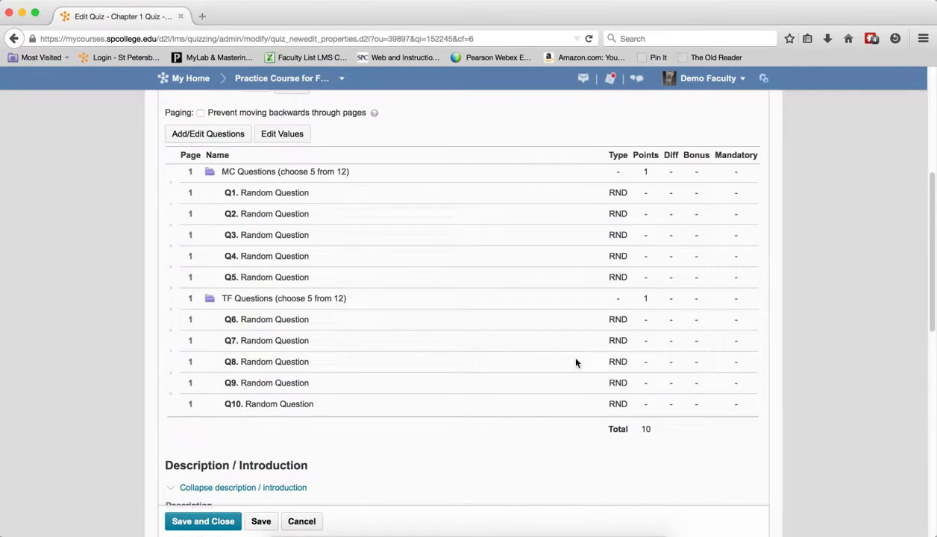
pyautogui.scroll(3)
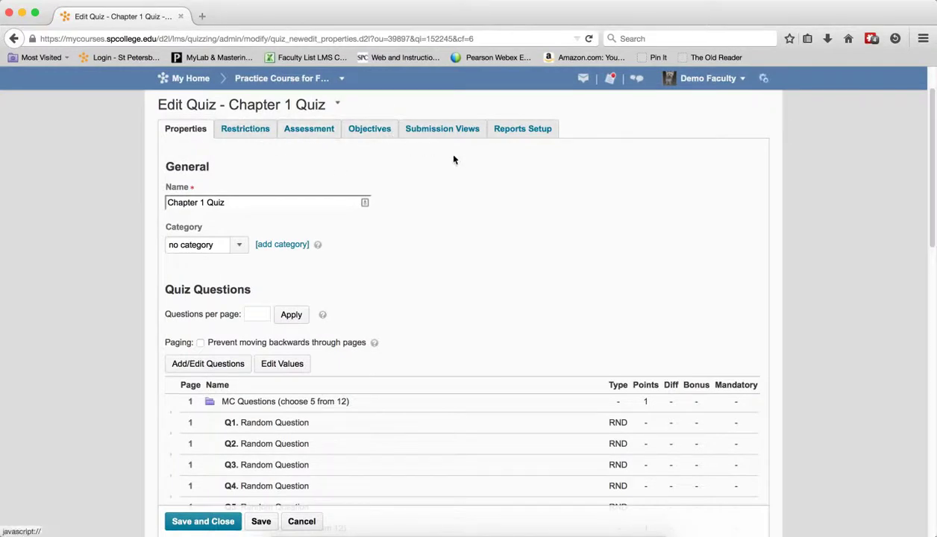
pyautogui.scroll(-3)
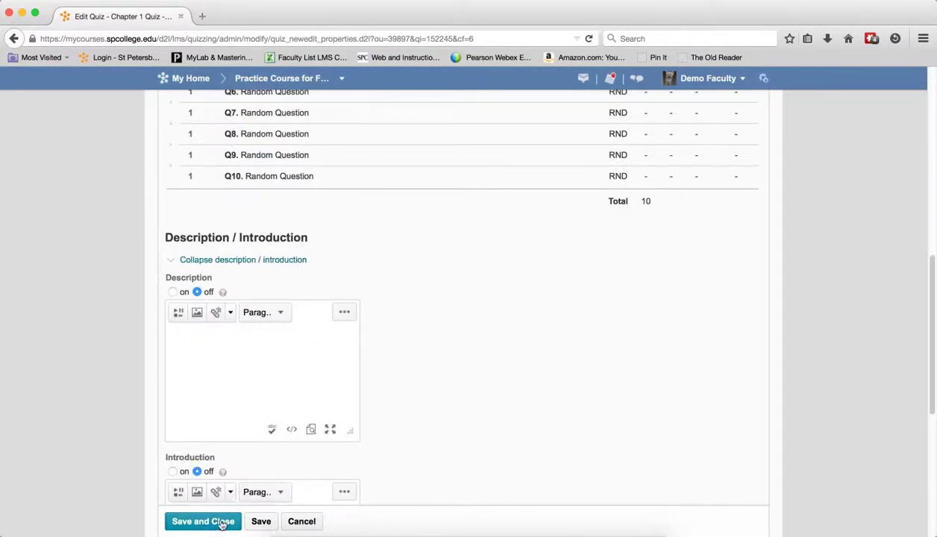
pyautogui.click(203, 522)
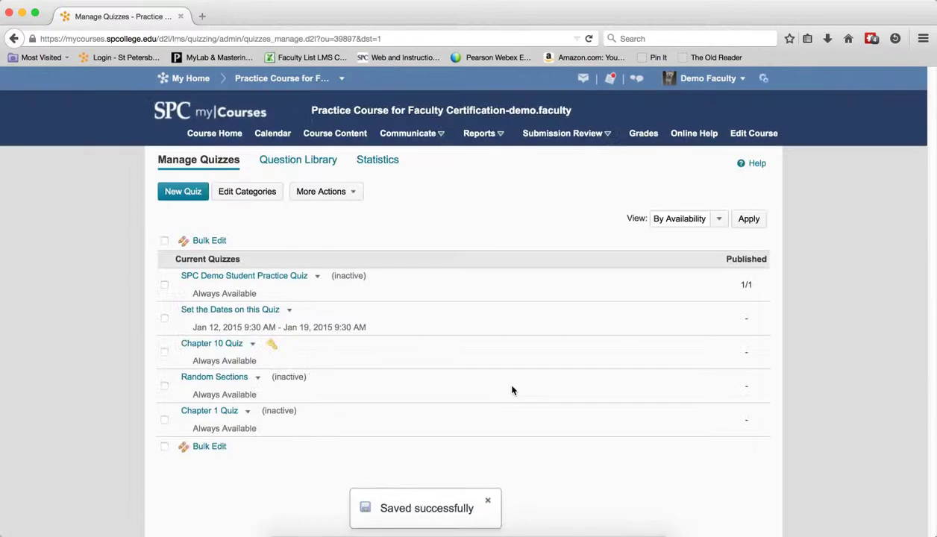